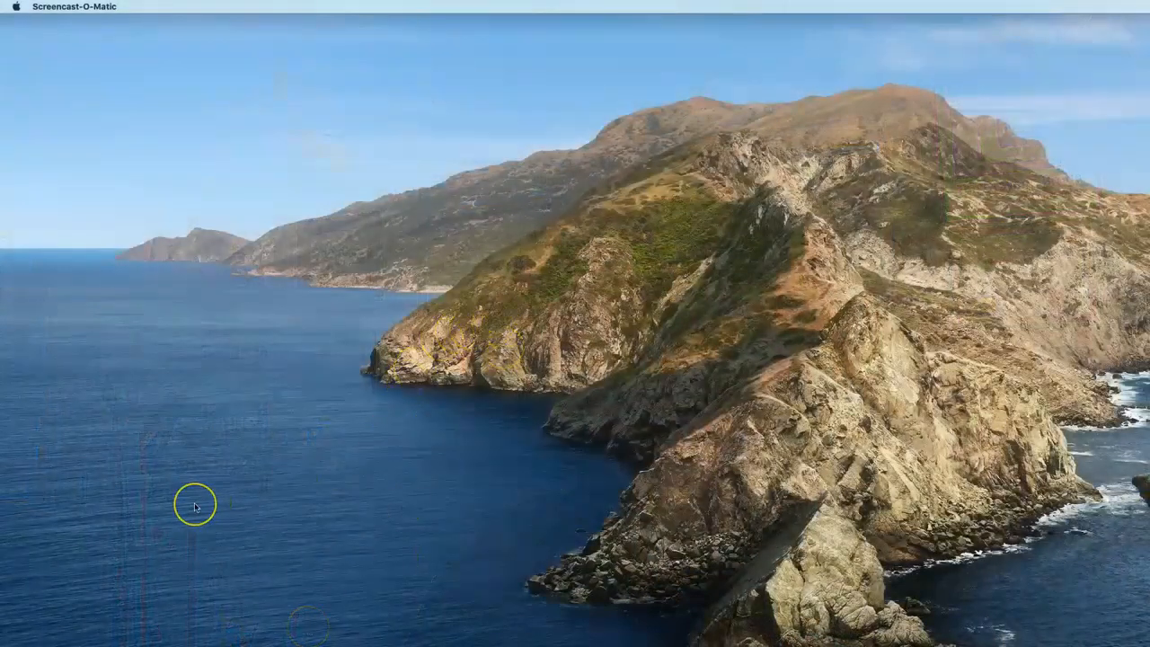
mouse_move(534, 403)
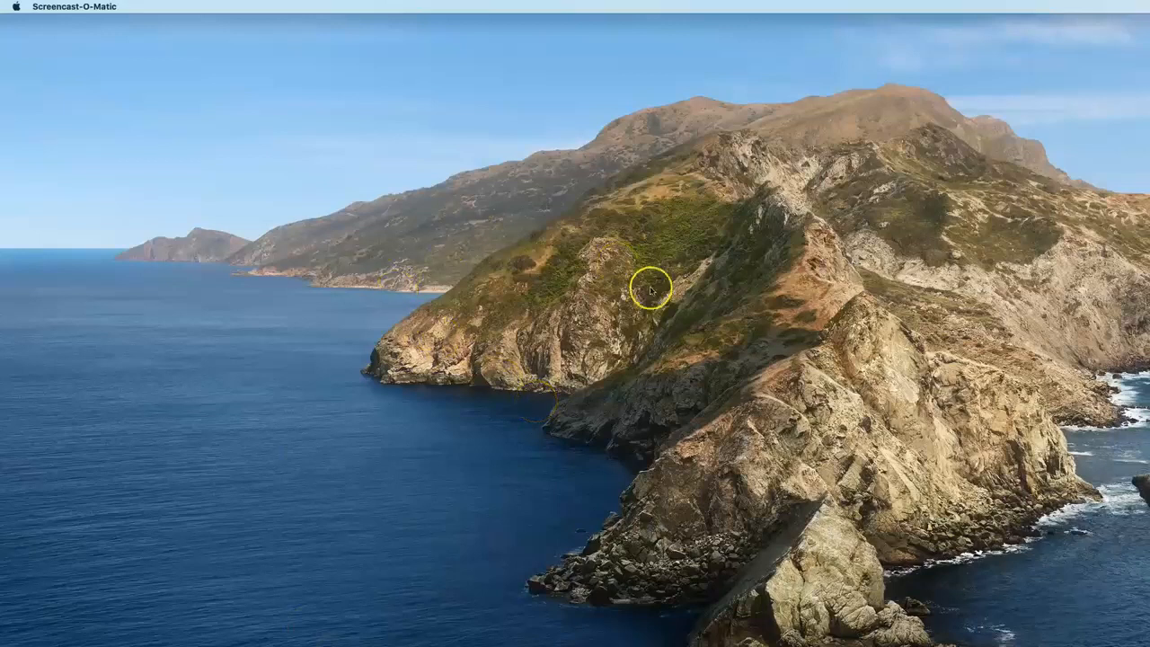
mouse_move(196, 76)
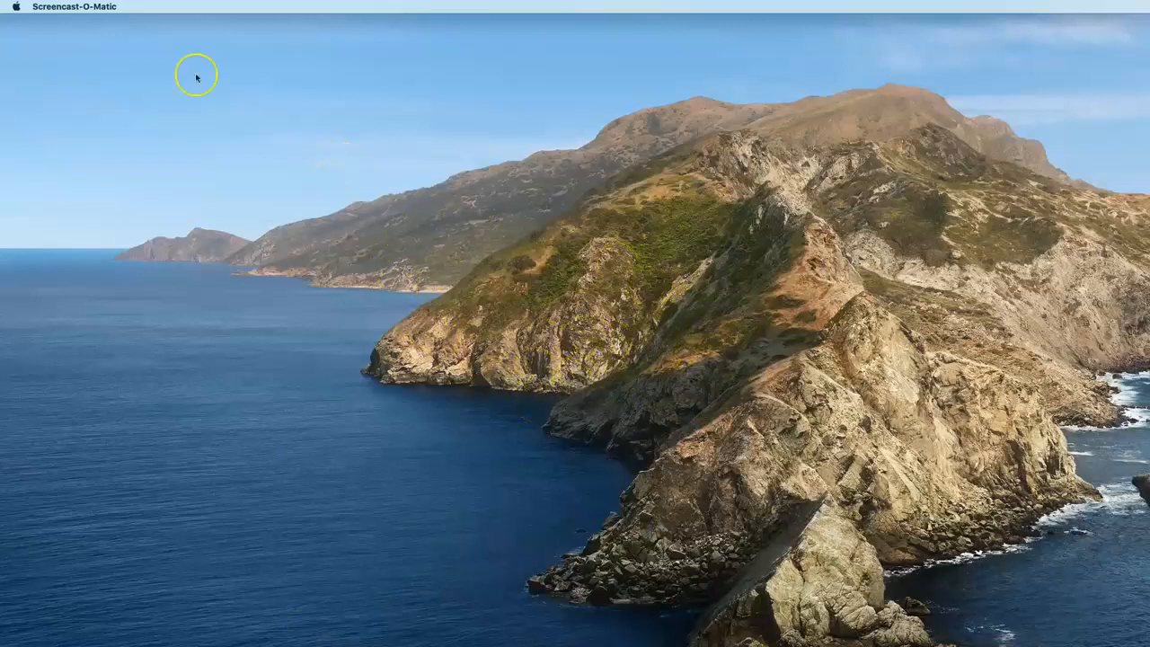
mouse_move(126, 211)
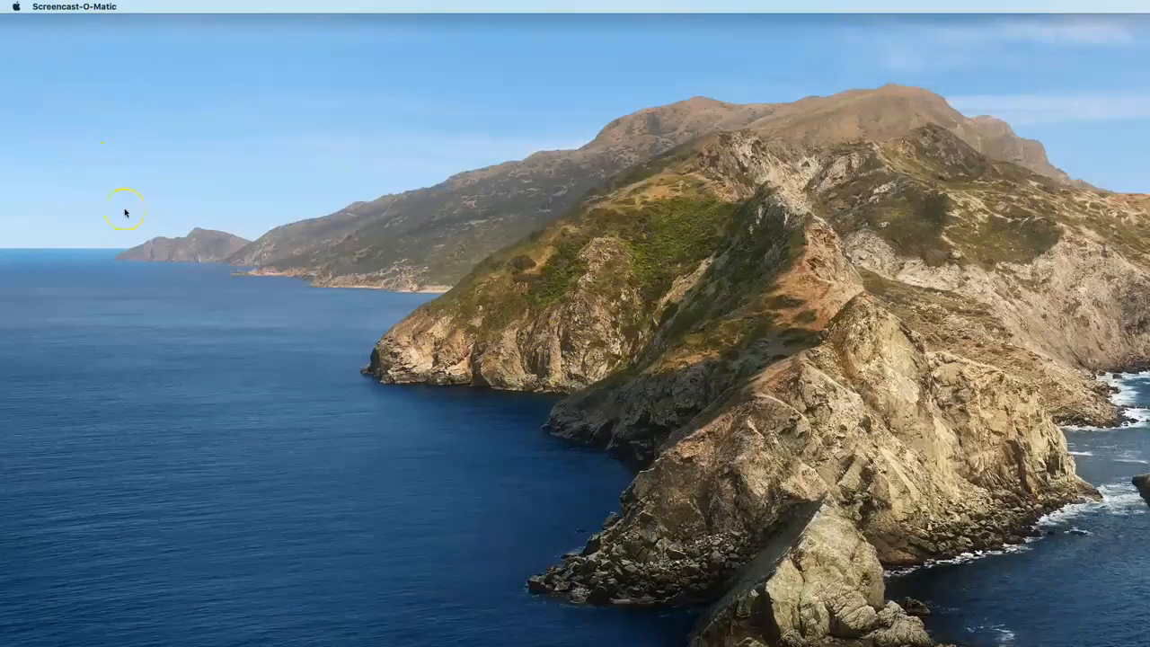
mouse_move(18, 20)
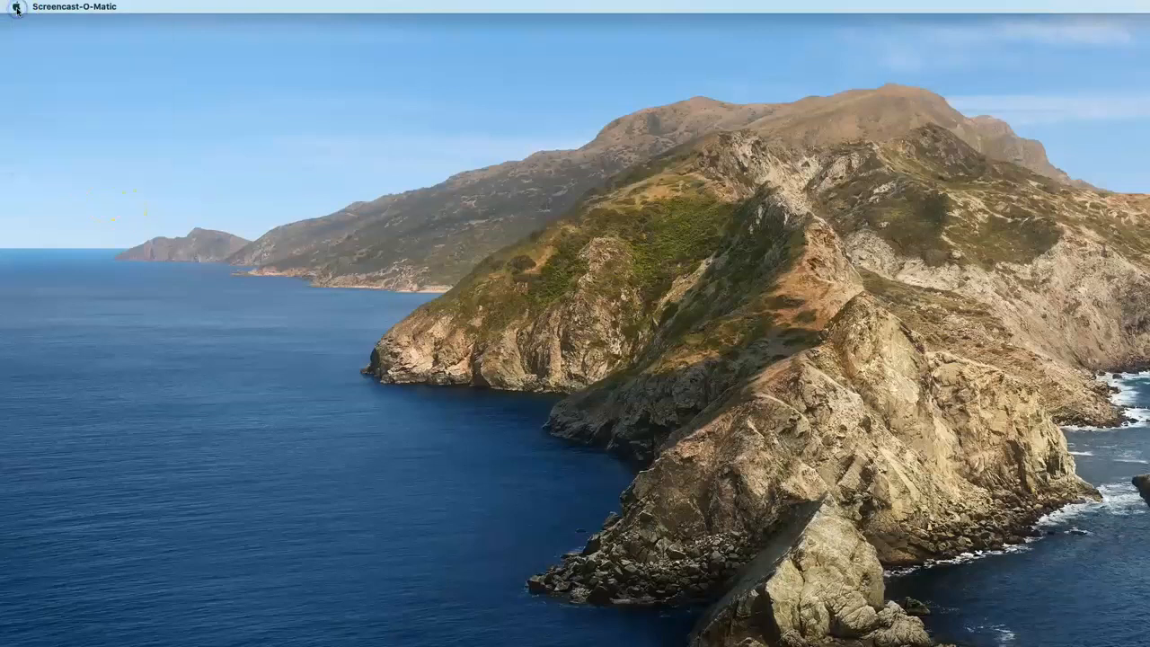
Step: Open About This Mac from the Apple menu to see macOS Catalina 10.15.7
left_click(13, 6)
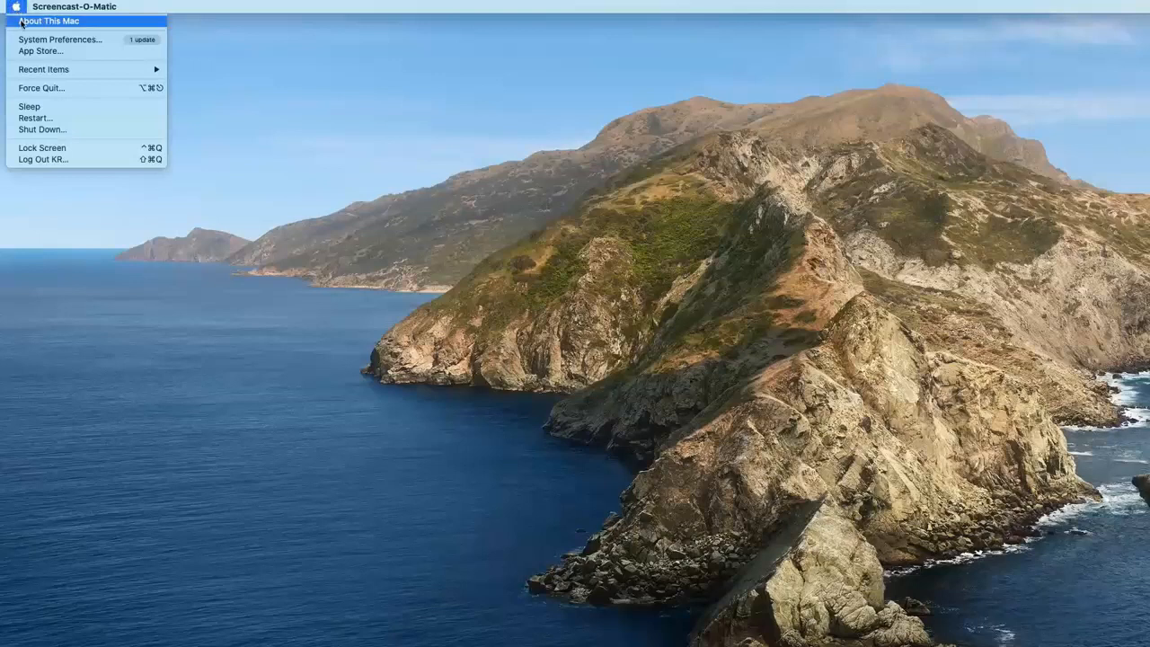
left_click(50, 21)
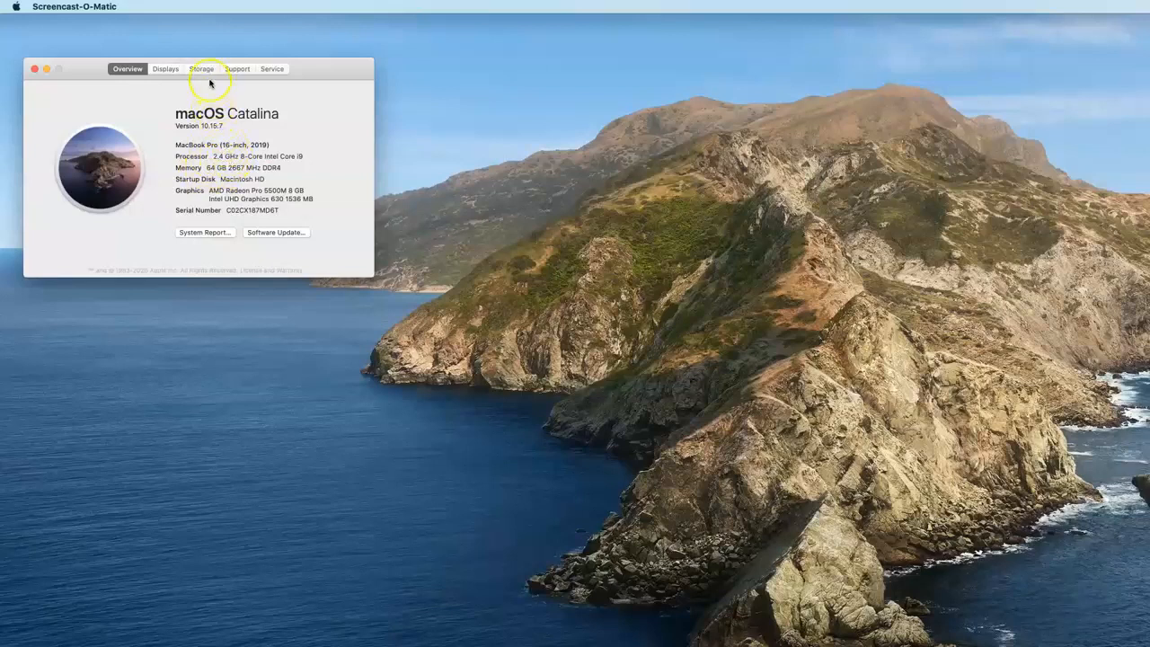
left_click(201, 70)
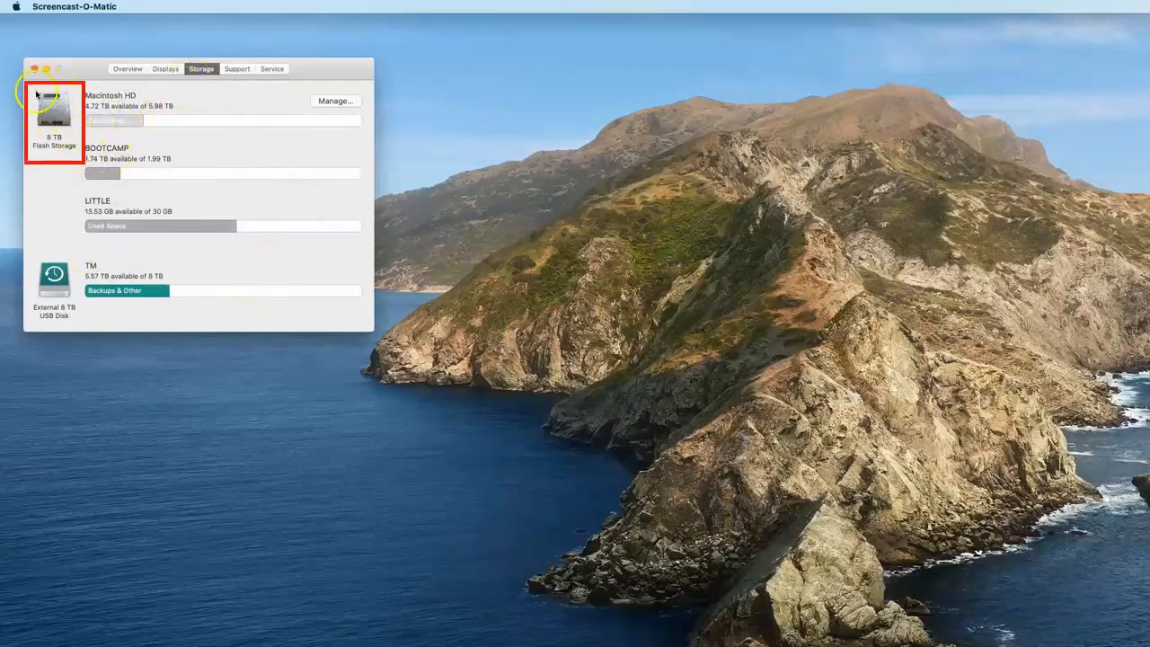
mouse_move(29, 111)
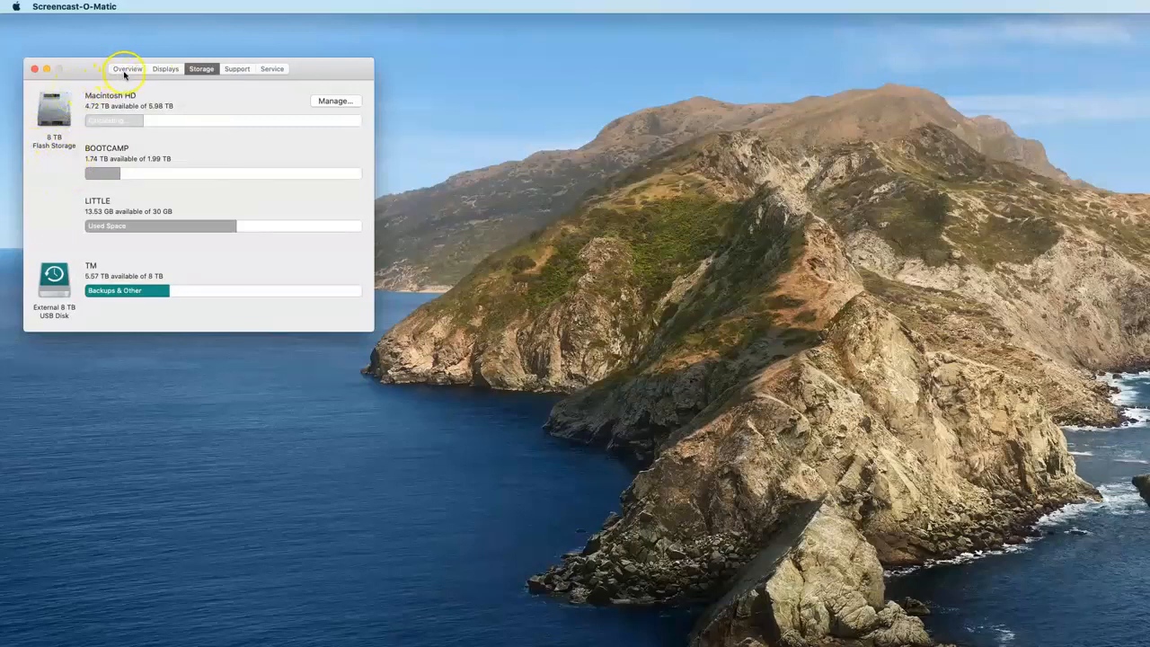
left_click(127, 68)
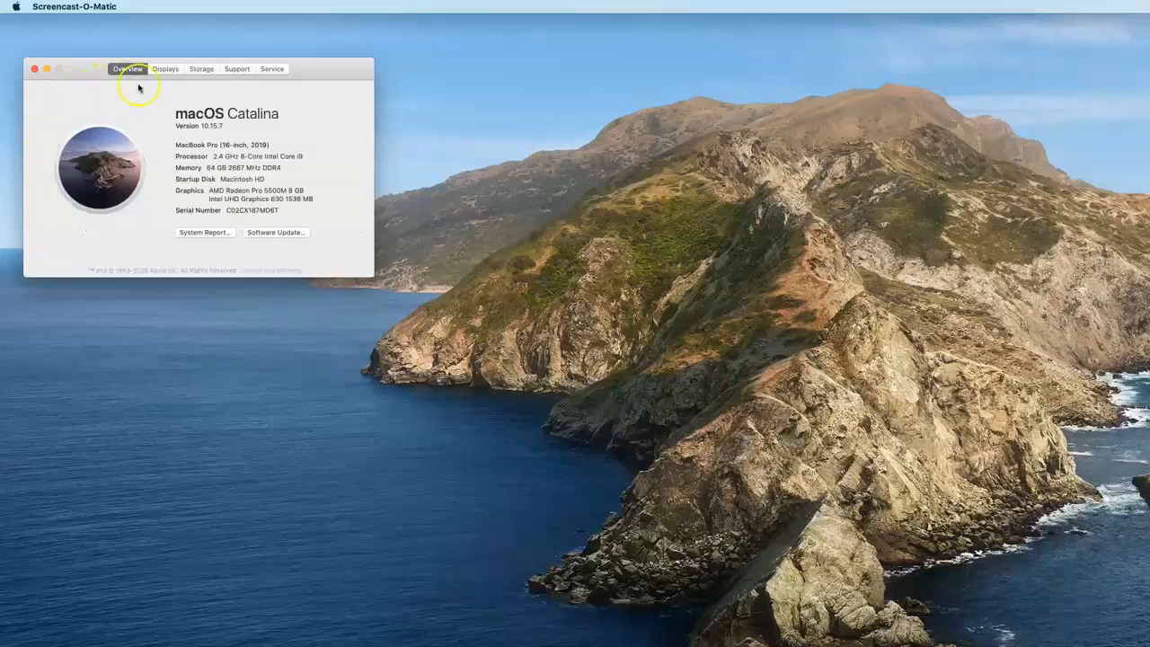
Step: Open System Report and view the NVMExpress Apple SSD AP8192N with 8 TB capacity
left_click(205, 233)
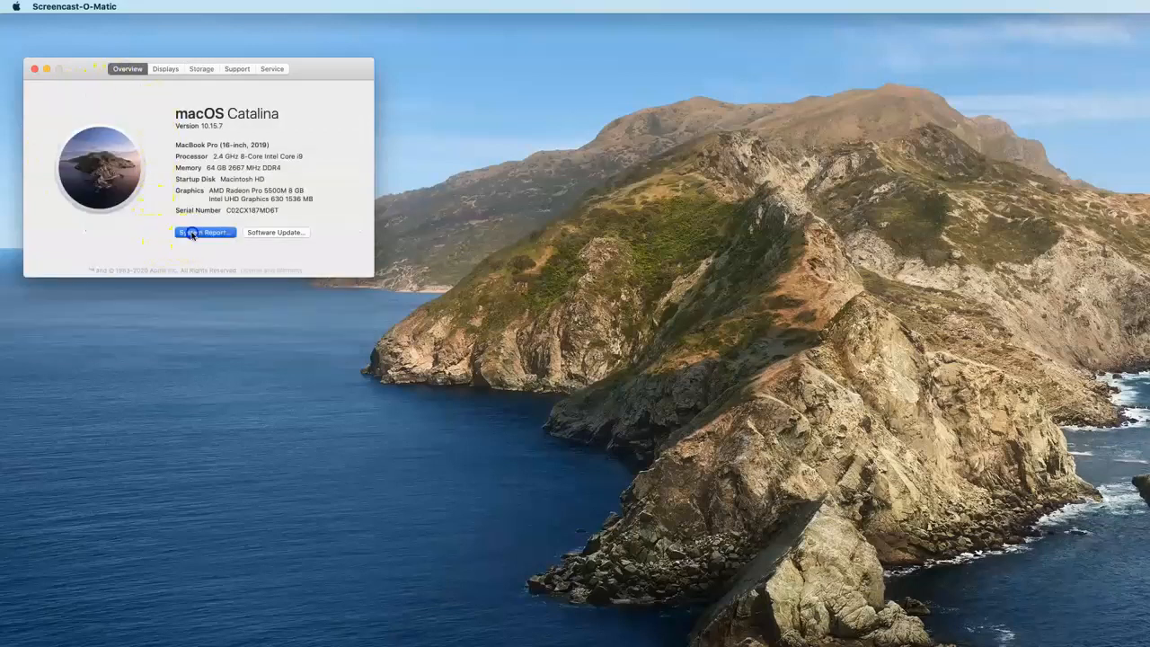
left_click(205, 232)
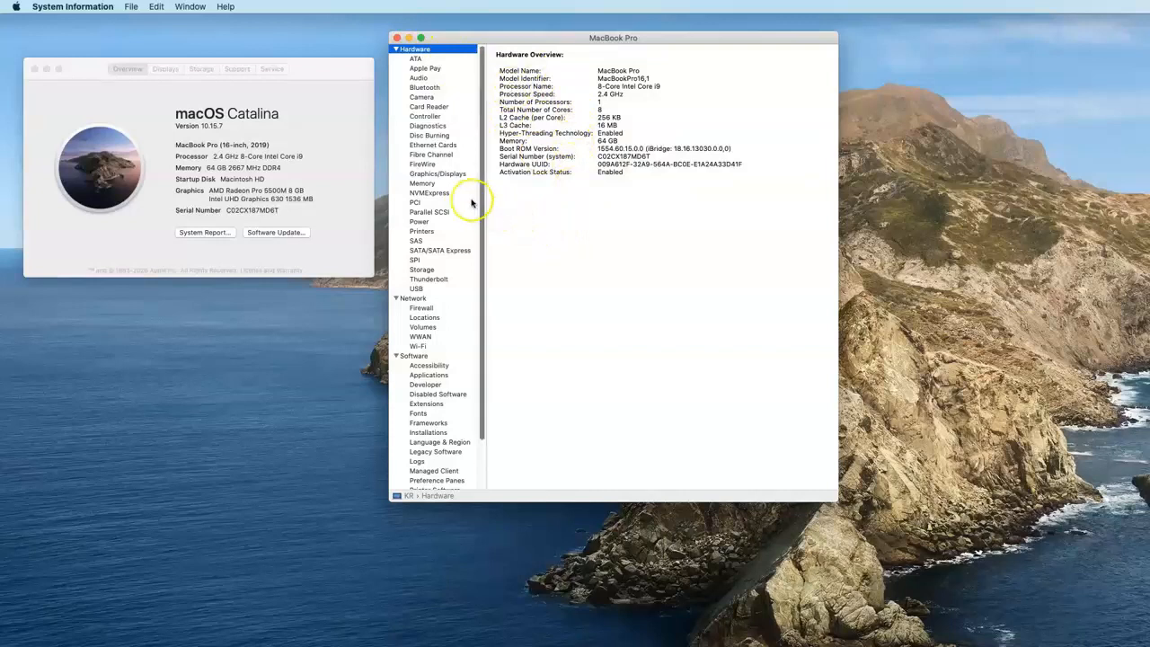
left_click(429, 193)
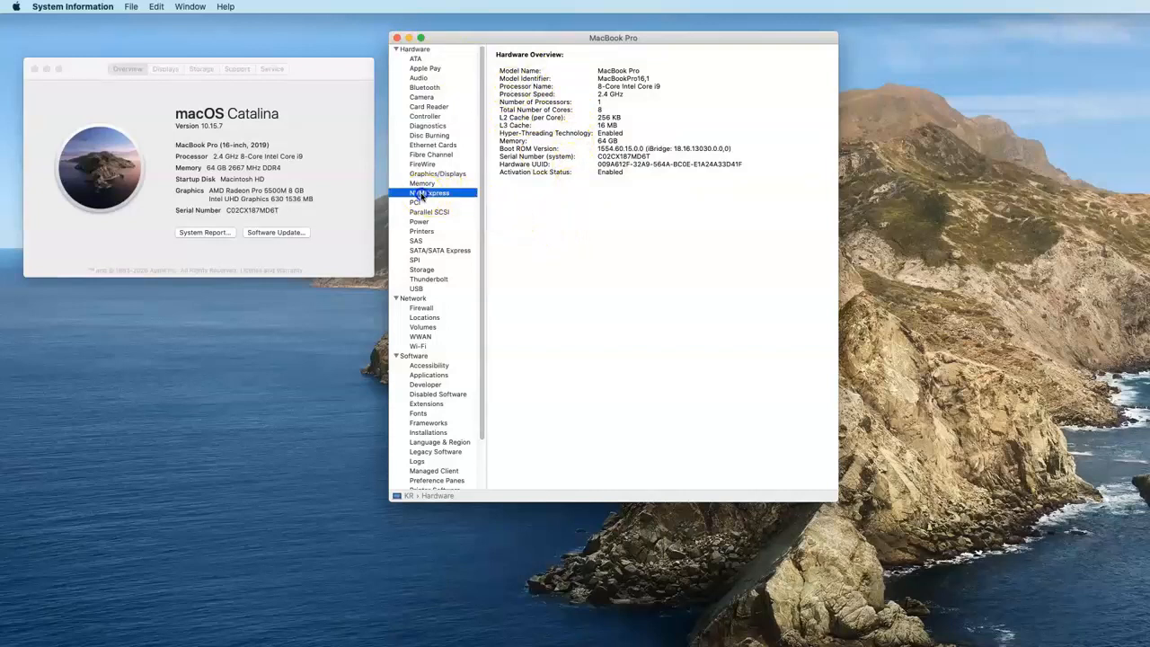
left_click(430, 192)
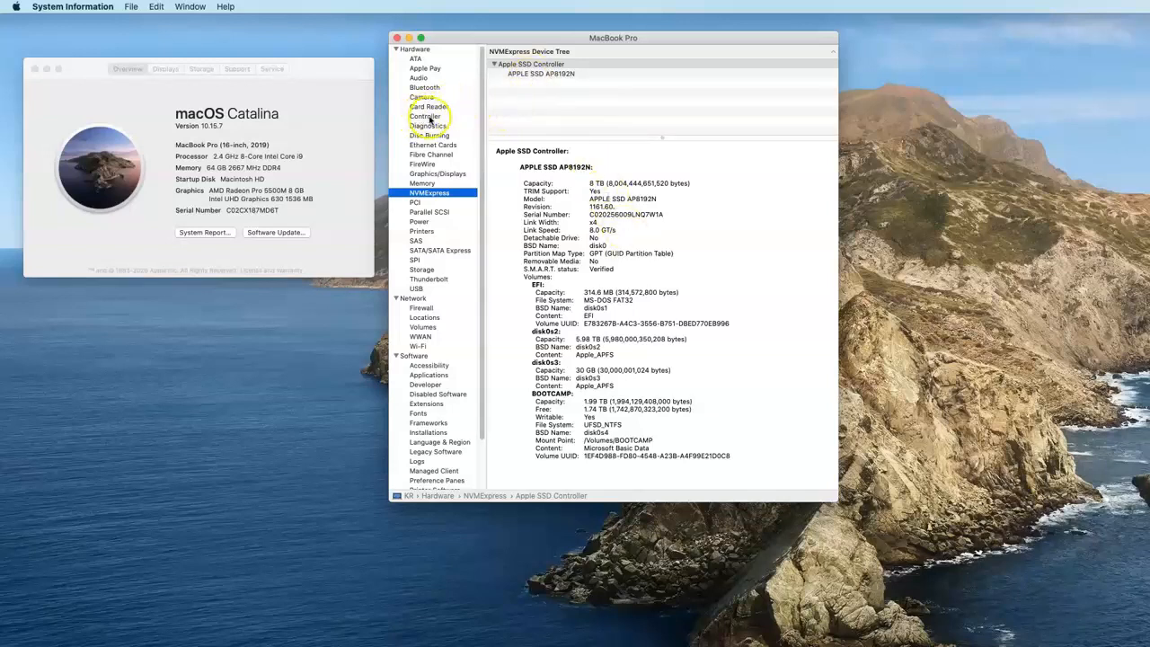
Step: Select Controller in the Hardware sidebar to reveal the Apple T2 Security Chip firmware
left_click(425, 116)
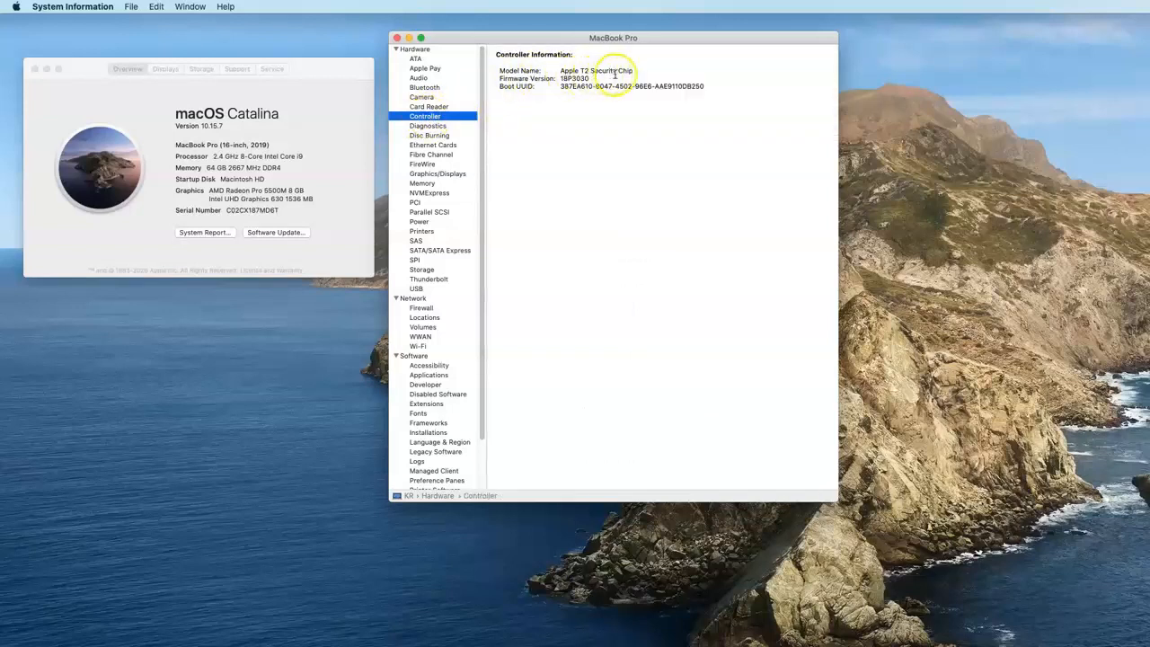
mouse_move(638, 155)
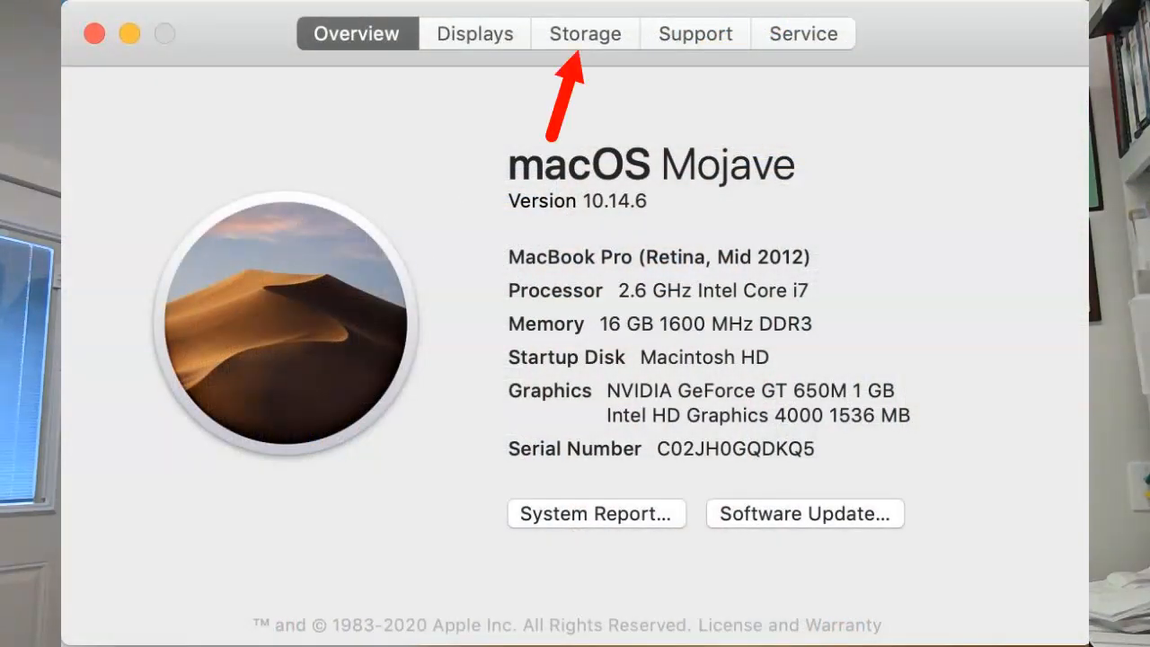
Step: On the Mojave Mac, view its 1.92 TB SATA storage, then open System Report
left_click(585, 33)
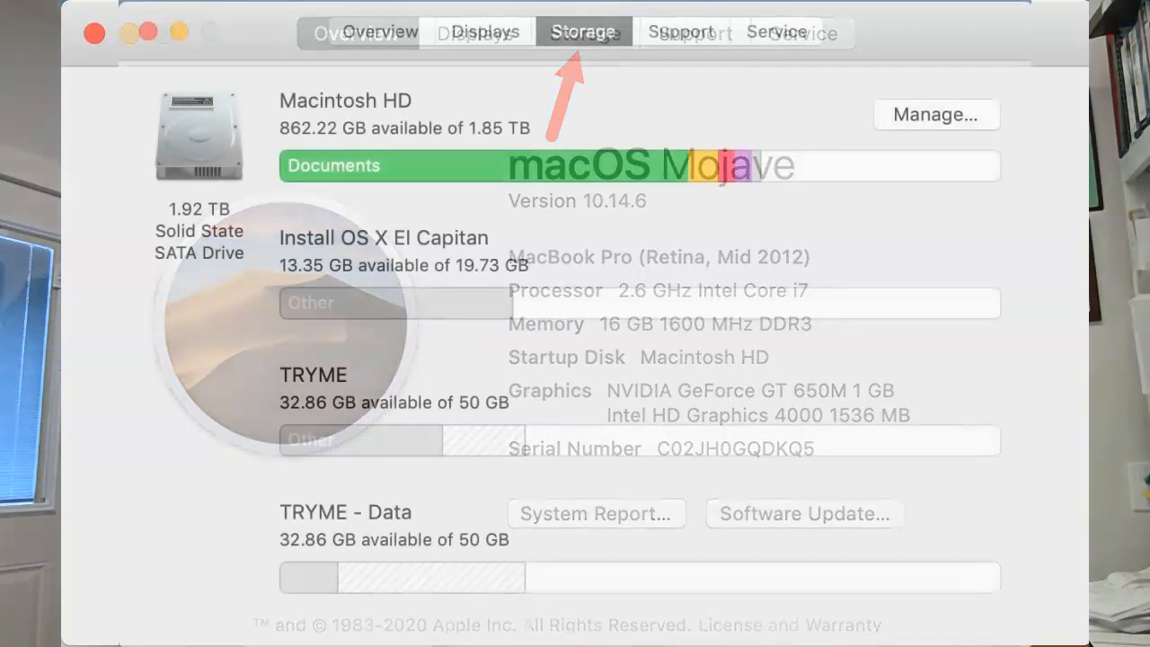
left_click(583, 32)
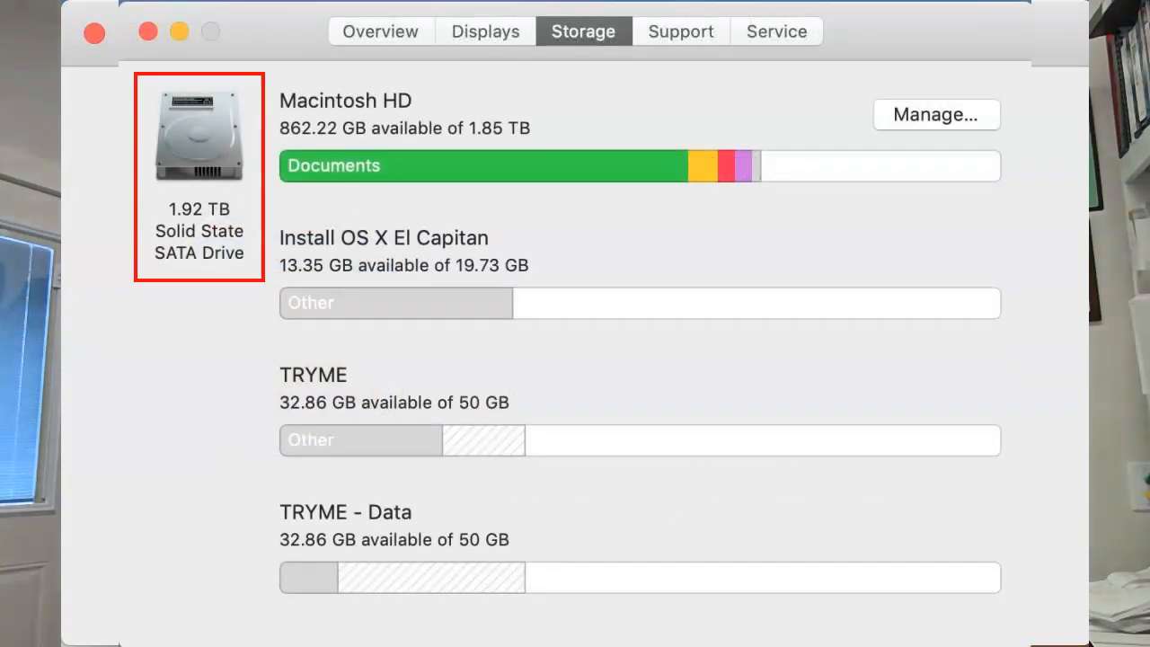
left_click(379, 31)
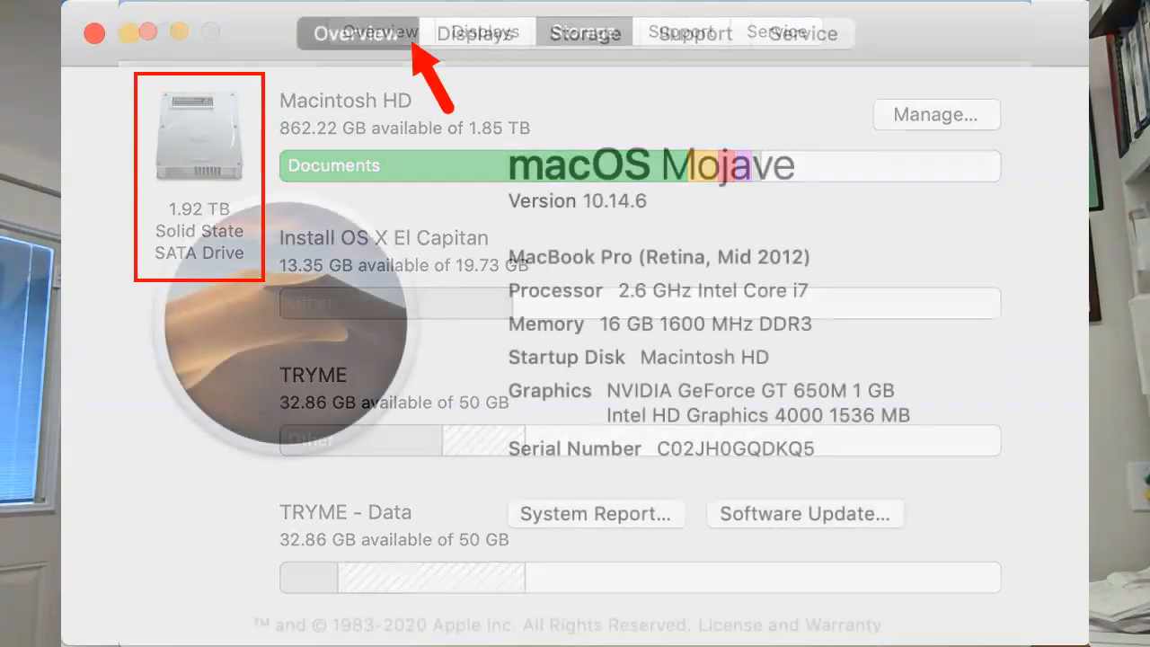
left_click(596, 513)
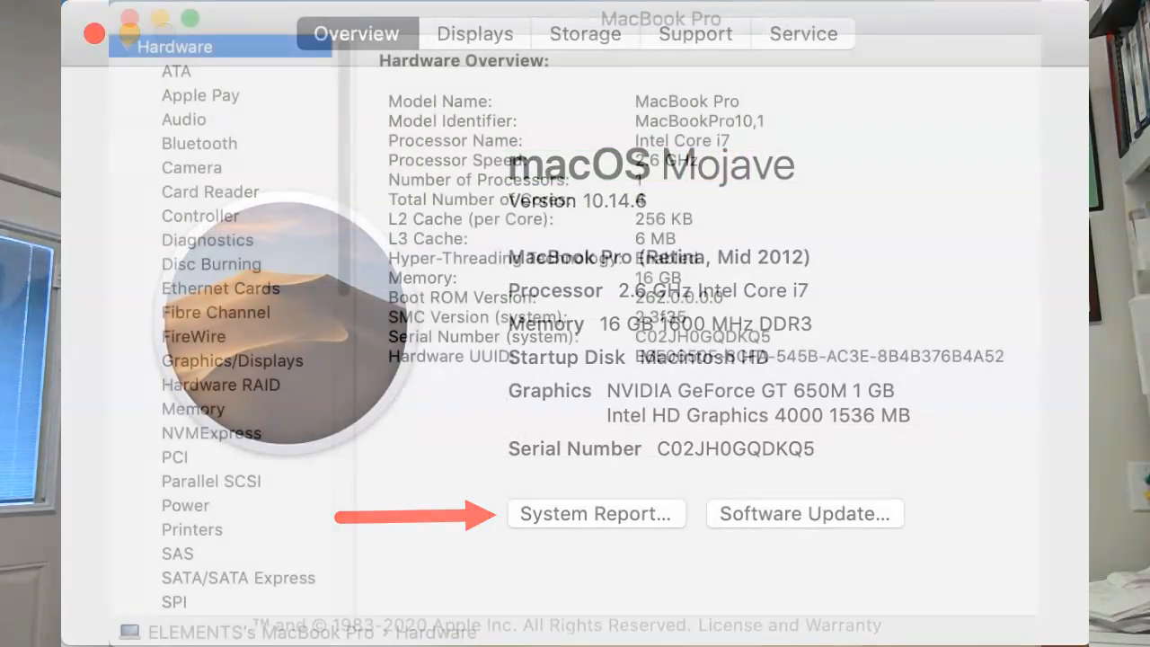
left_click(595, 513)
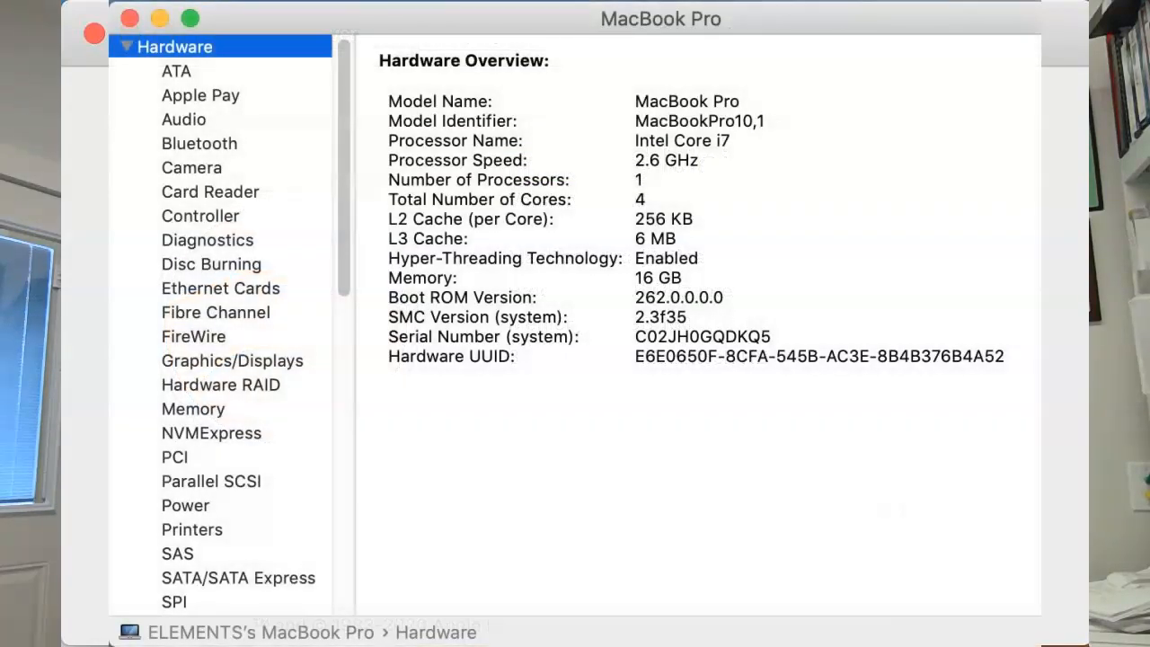